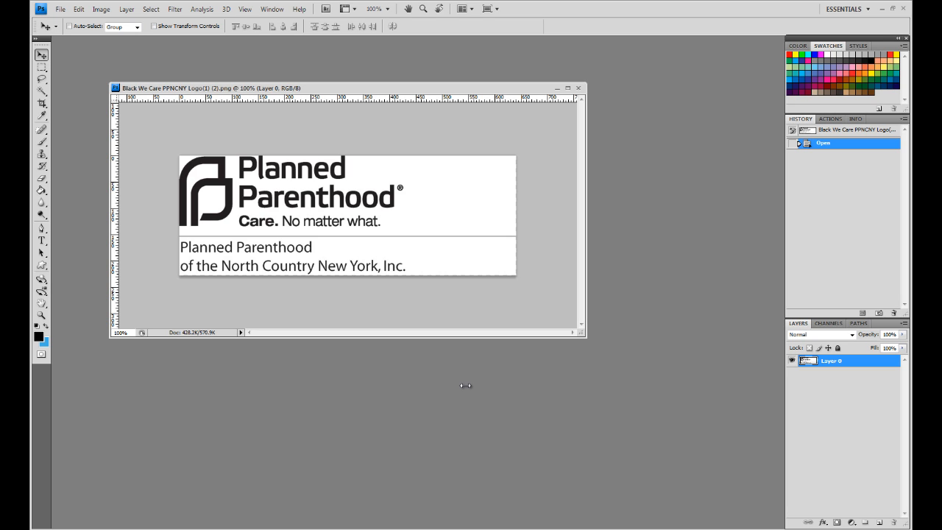
mouse_move(410, 293)
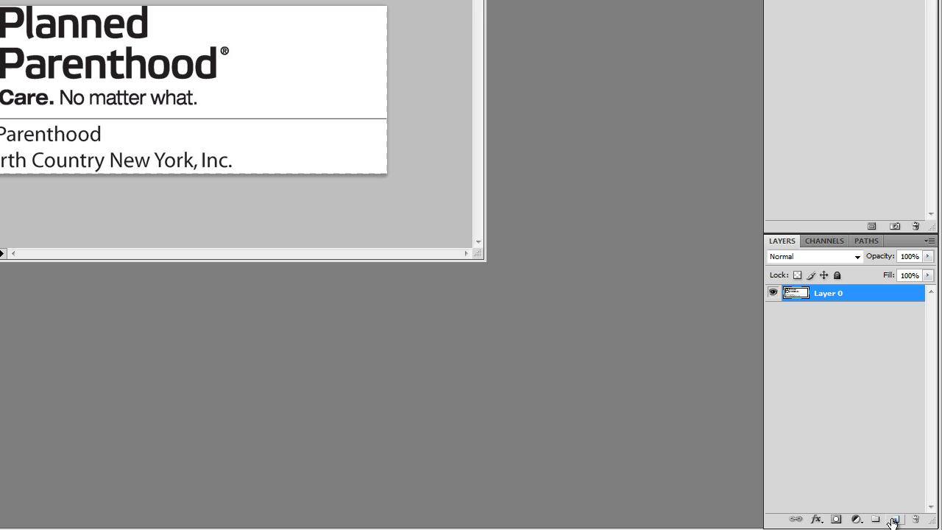
Create a new empty Layer 1 and drag it below Layer 0.
left_click(894, 519)
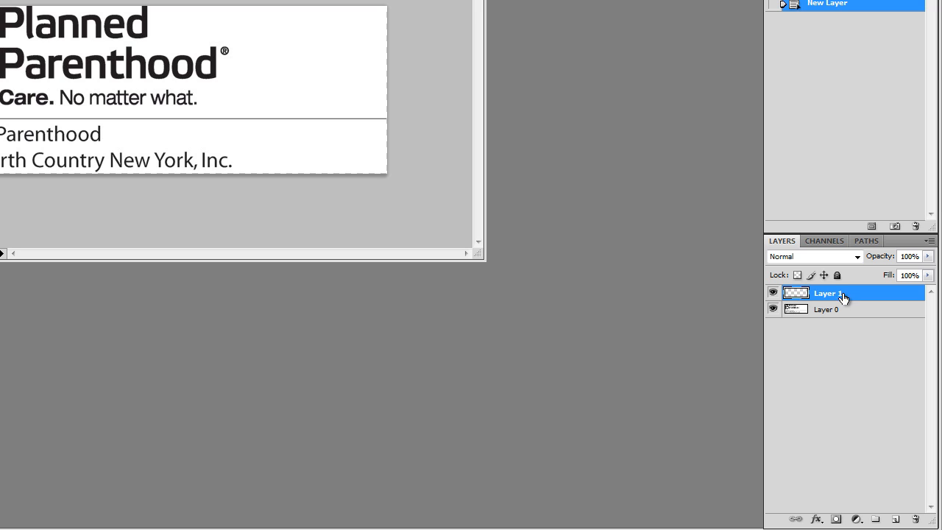
left_click_drag(825, 293, 828, 313)
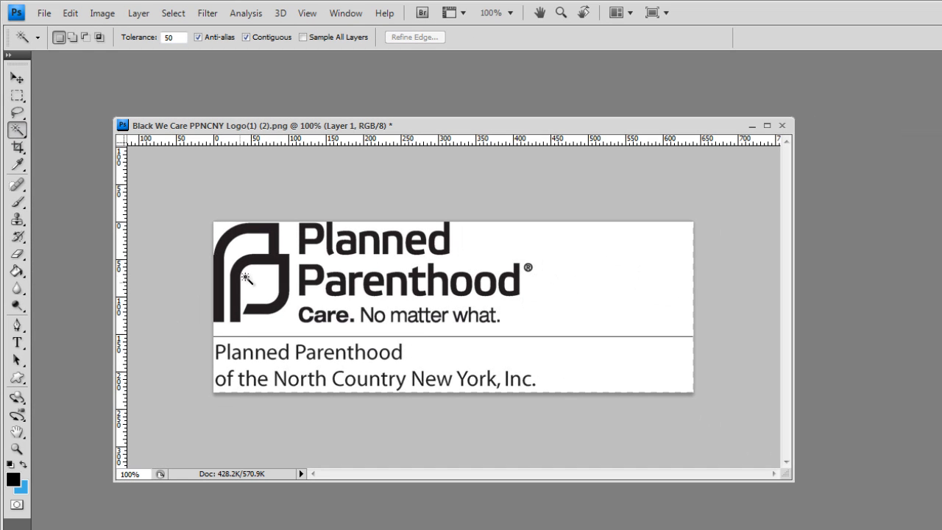
mouse_move(182, 93)
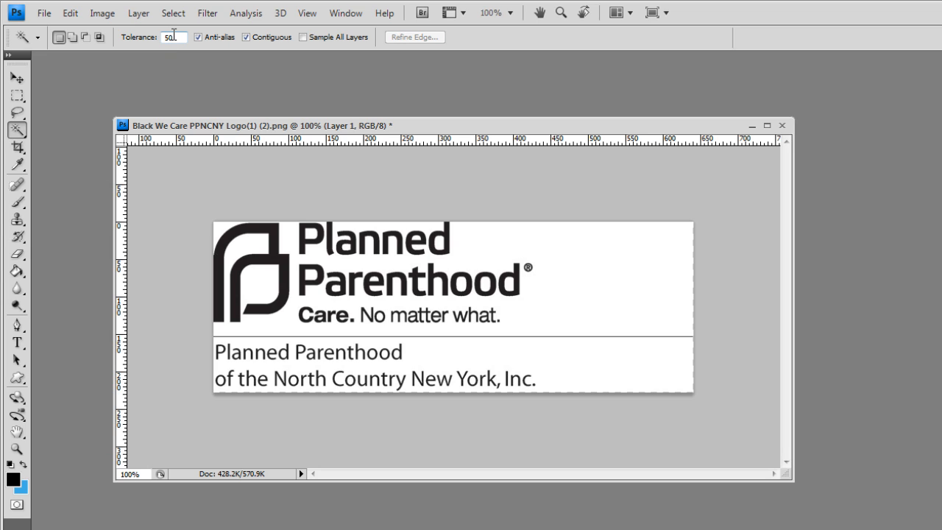
mouse_move(174, 36)
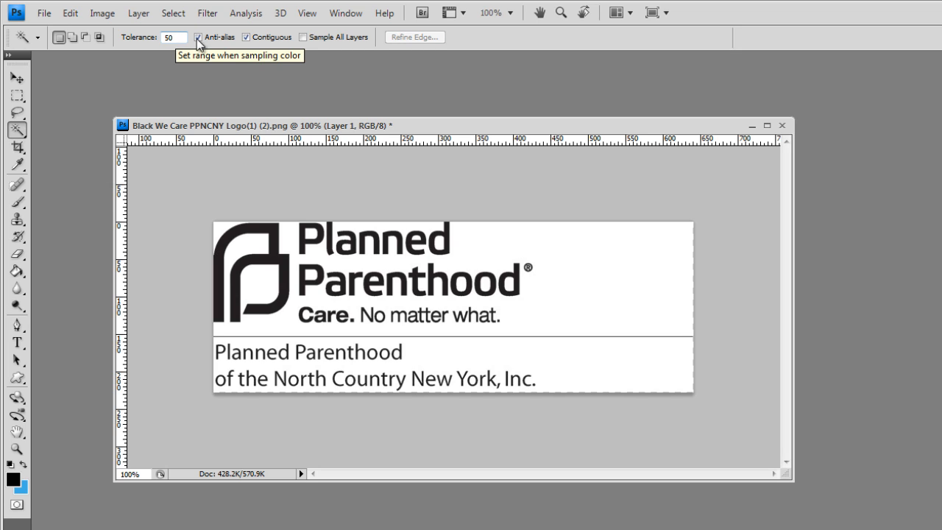
Uncheck Contiguous in the Magic Wand options, keeping Tolerance at 50.
left_click(246, 37)
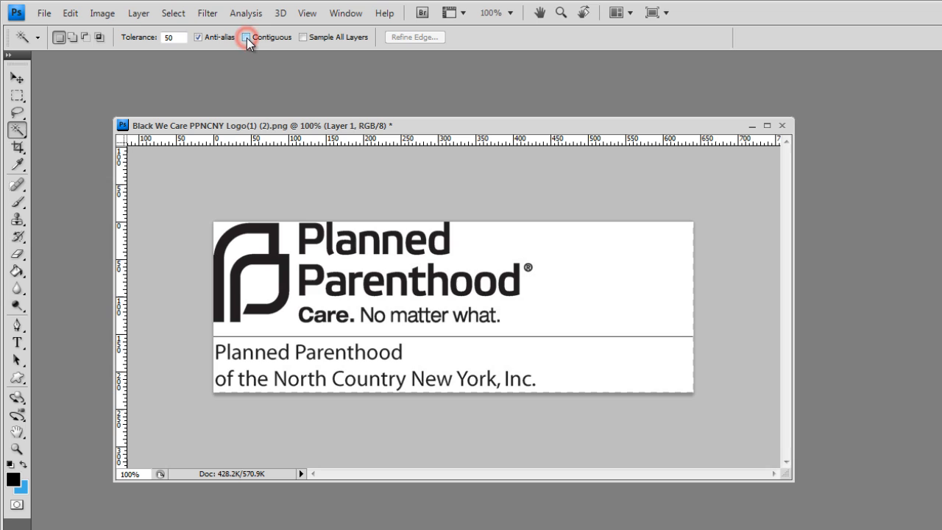
left_click(246, 37)
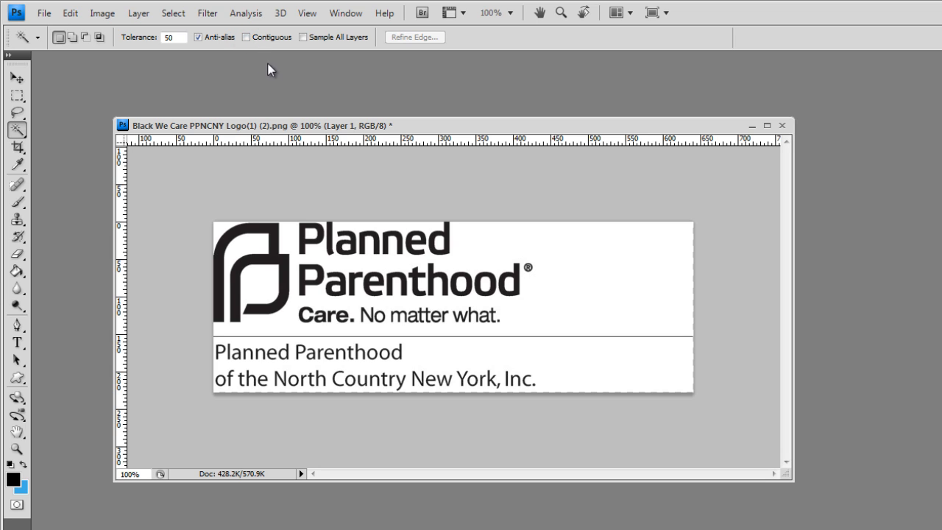
mouse_move(462, 243)
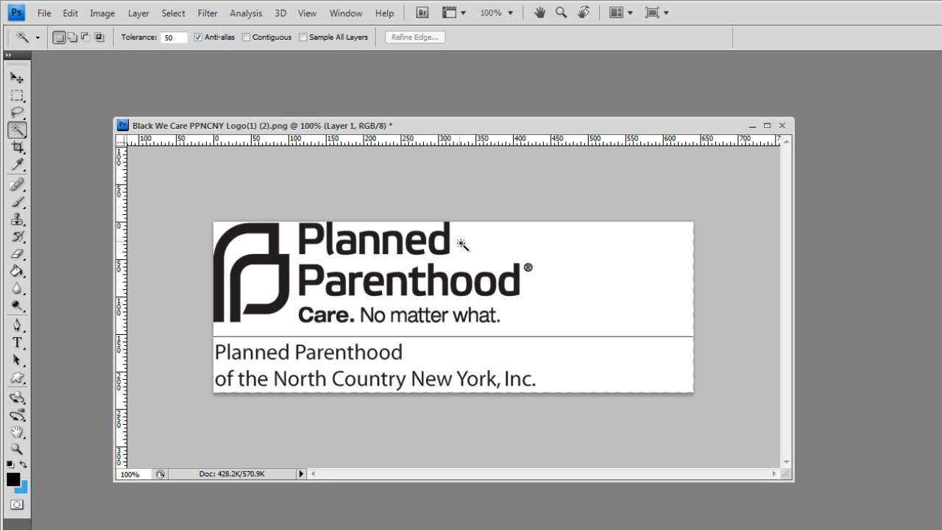
mouse_move(526, 254)
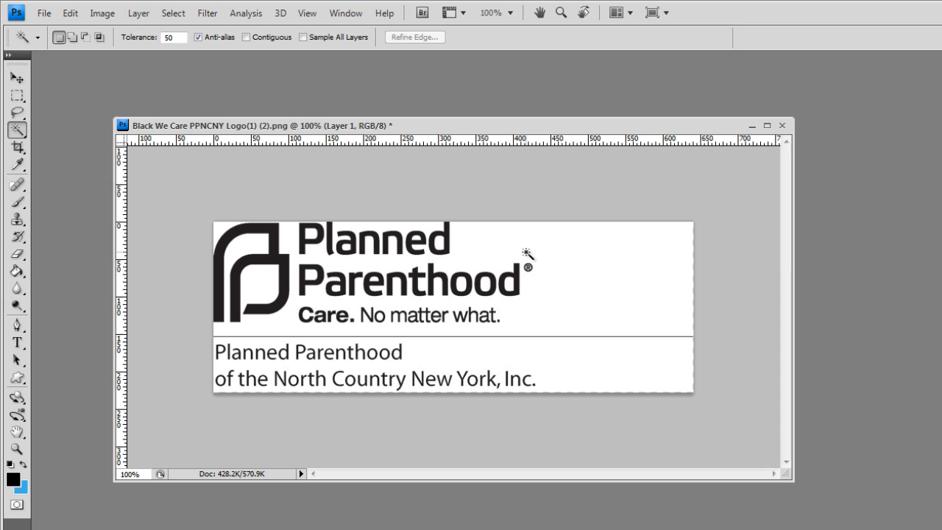
mouse_move(544, 255)
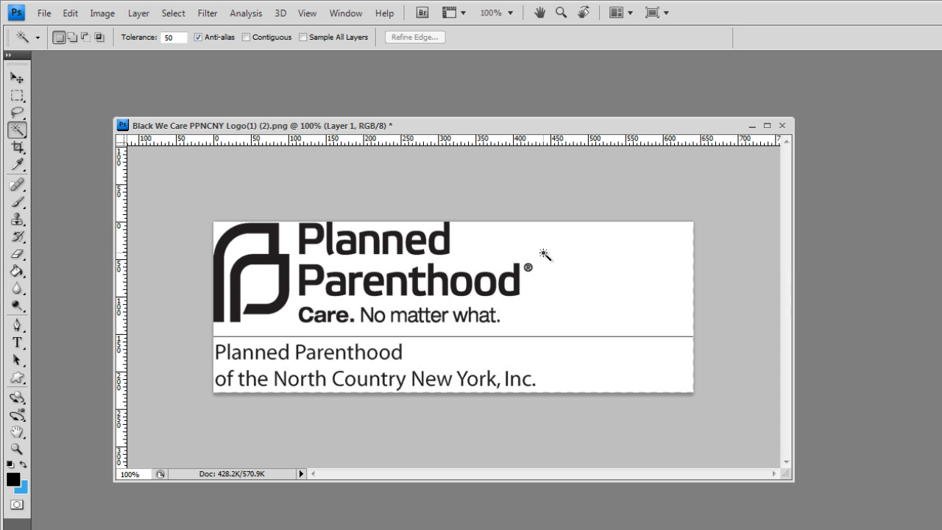
Make Layer 0 active and Magic Wand-select every white area of the logo.
left_click(545, 255)
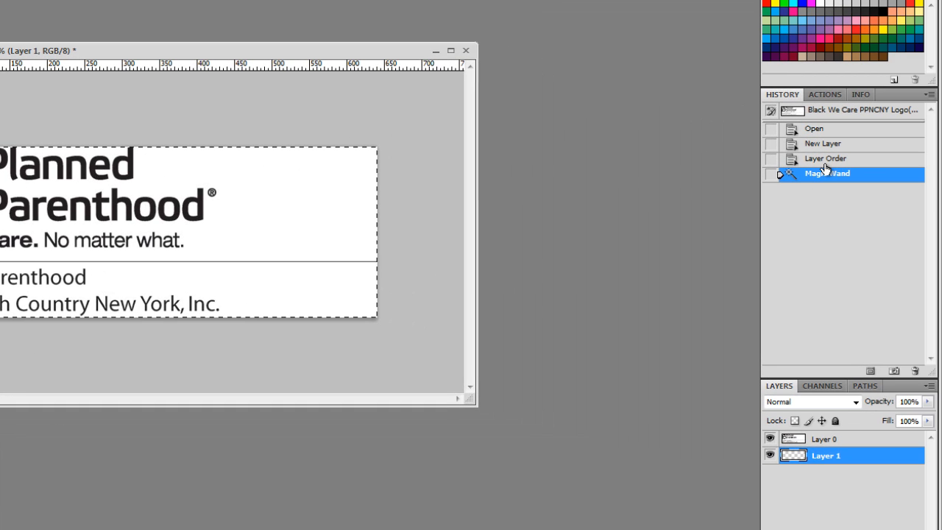
left_click(825, 158)
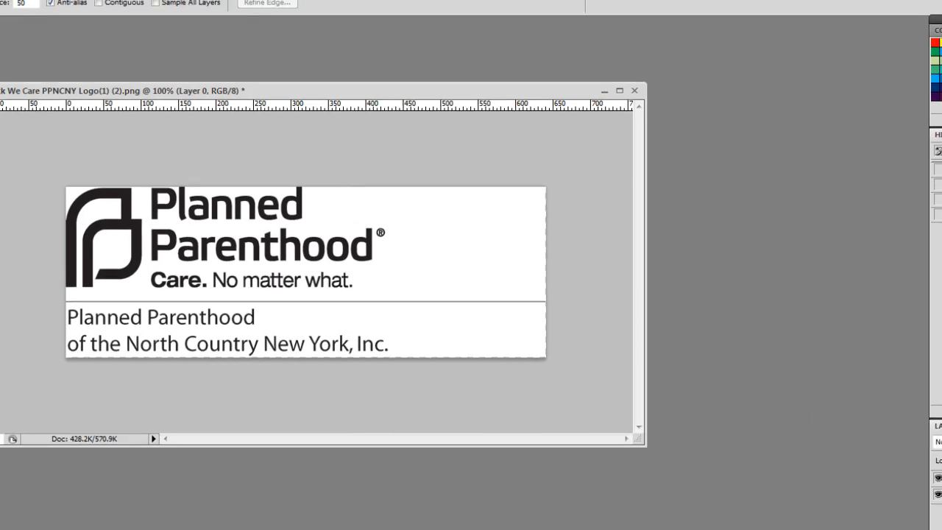
left_click(620, 257)
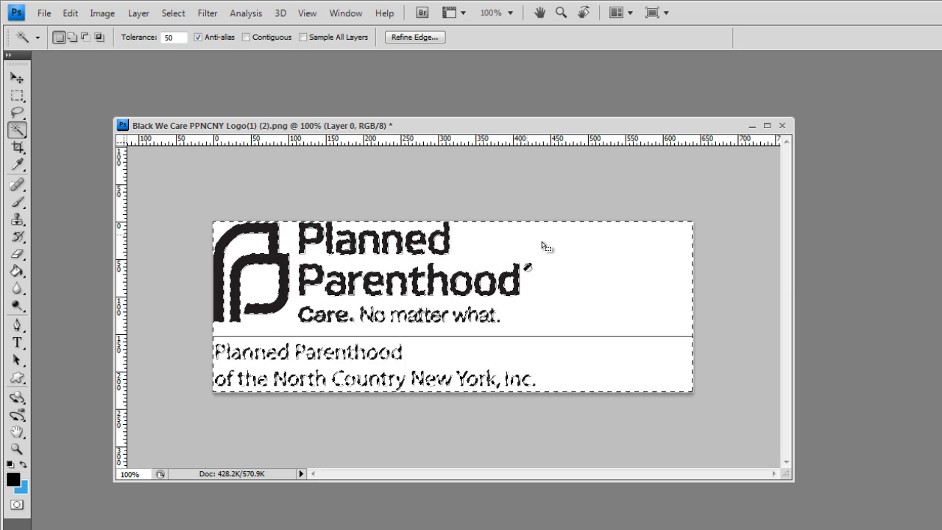
mouse_move(558, 301)
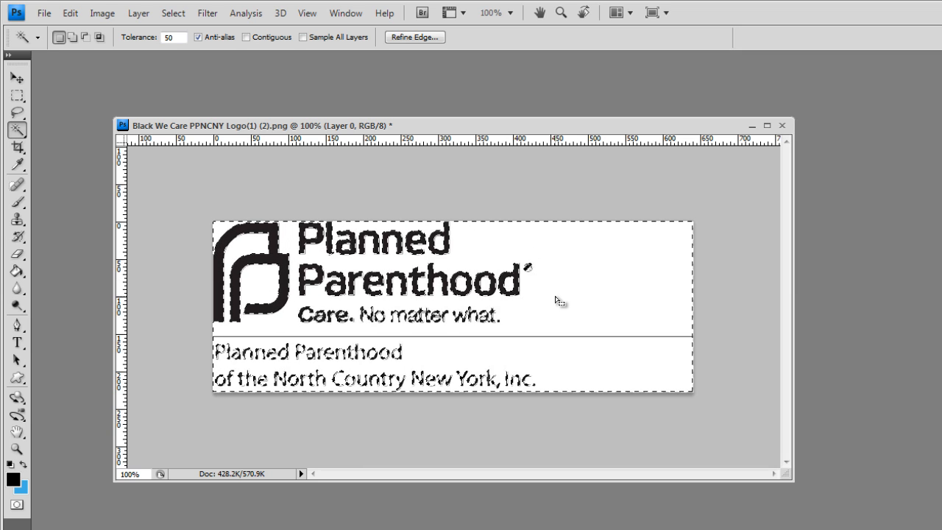
mouse_move(234, 151)
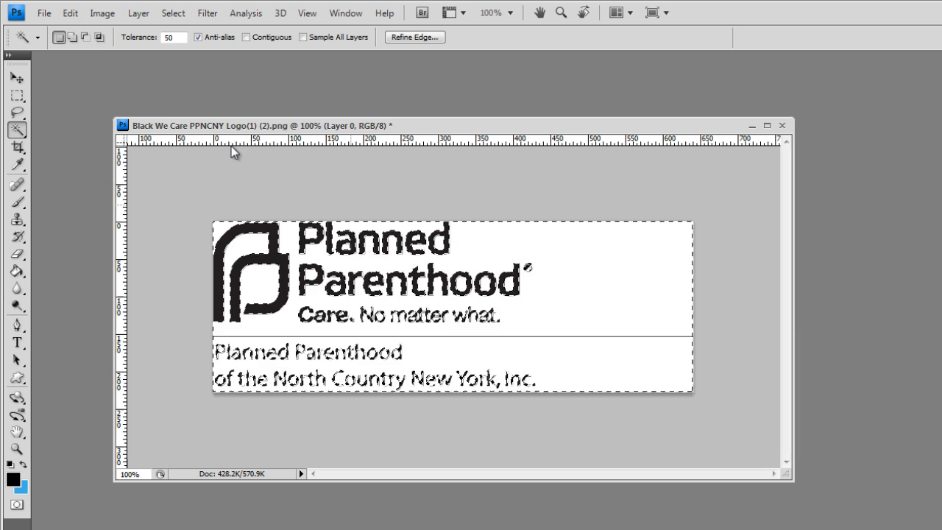
Clear the selected white background pixels from Layer 0 and switch to the Move tool.
left_click(70, 12)
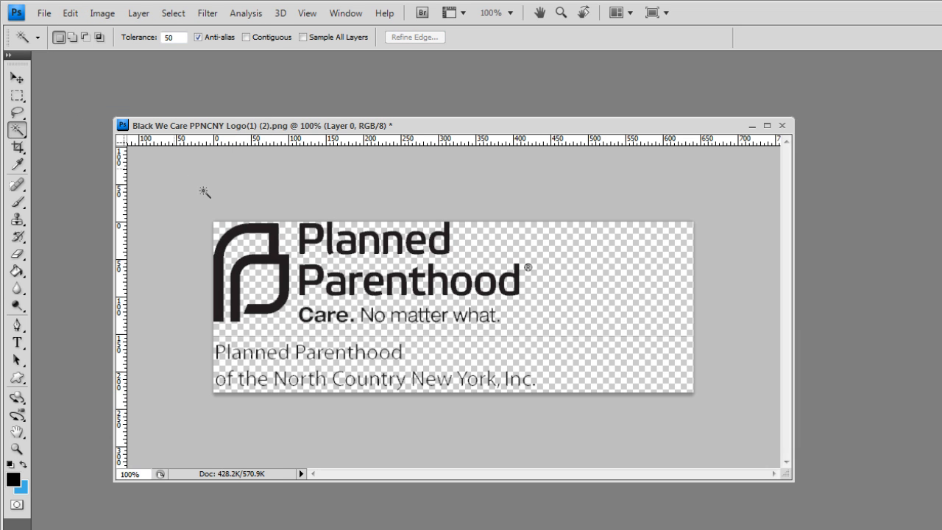
mouse_move(13, 81)
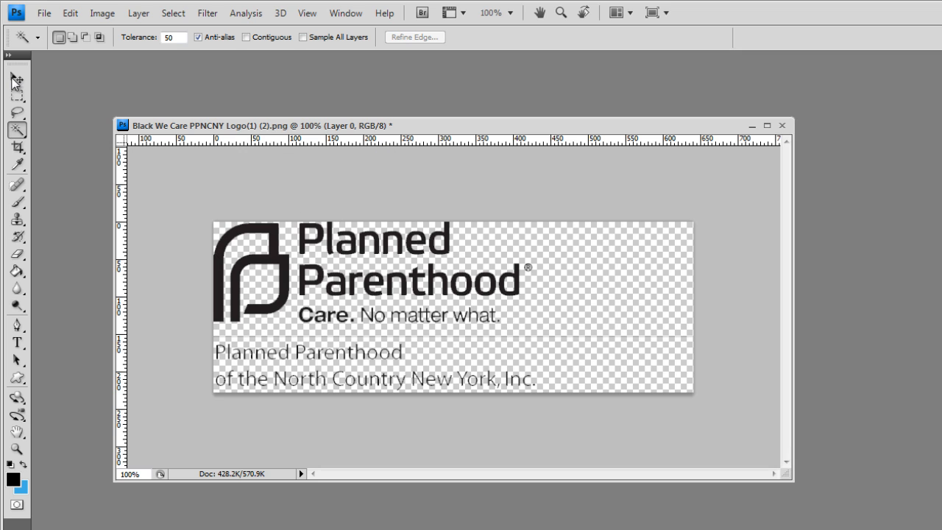
left_click(16, 79)
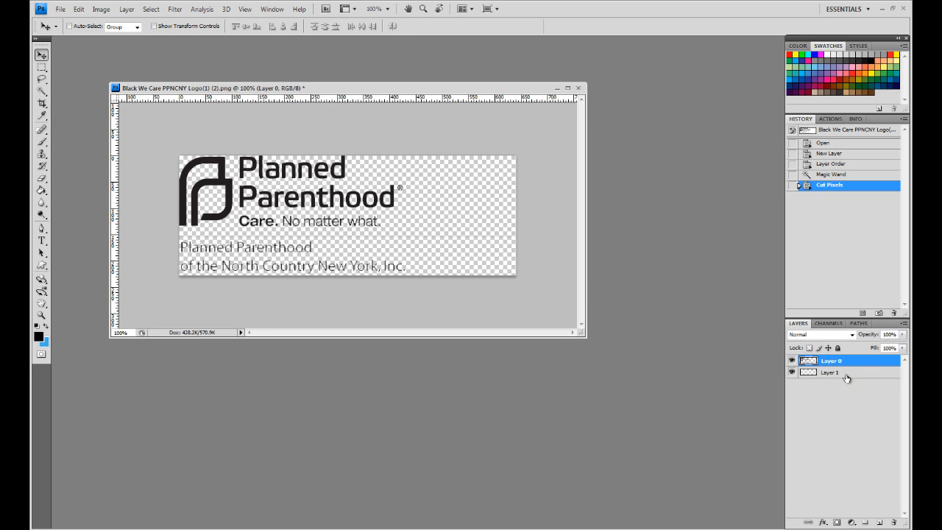
left_click(831, 372)
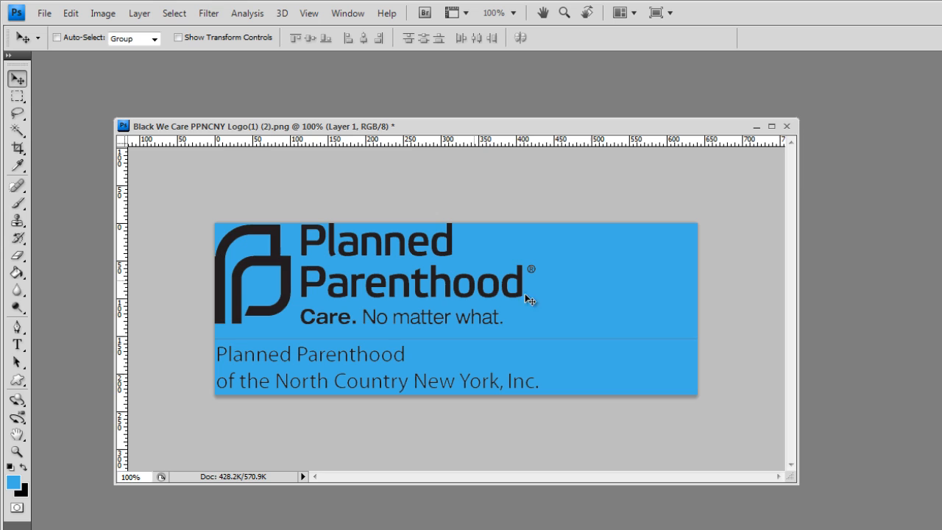
mouse_move(331, 289)
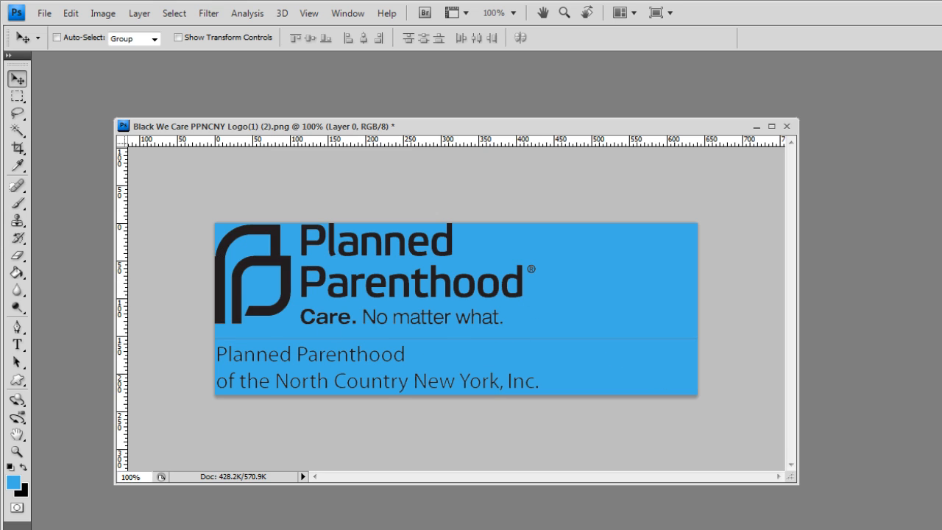
mouse_move(374, 245)
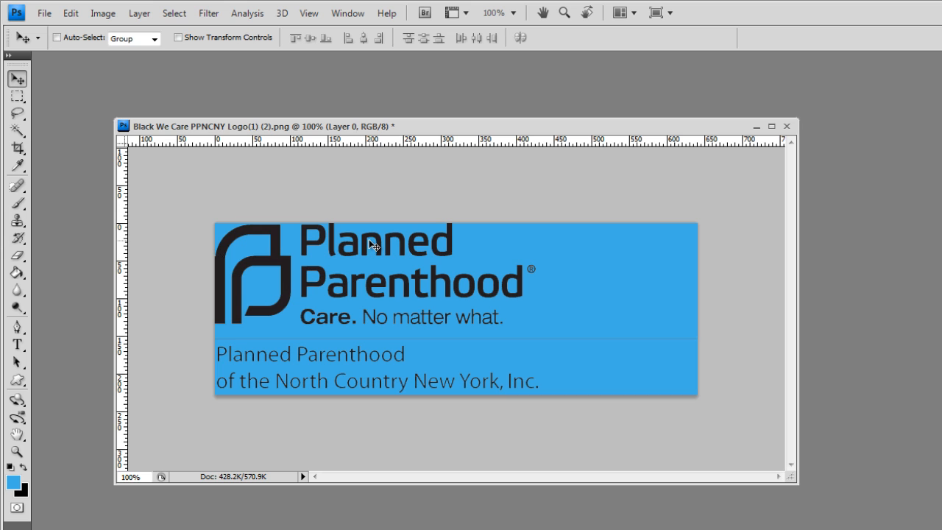
Try Image > Adjustments > Invert, undo it in History, and hide blue Layer 1.
left_click(102, 13)
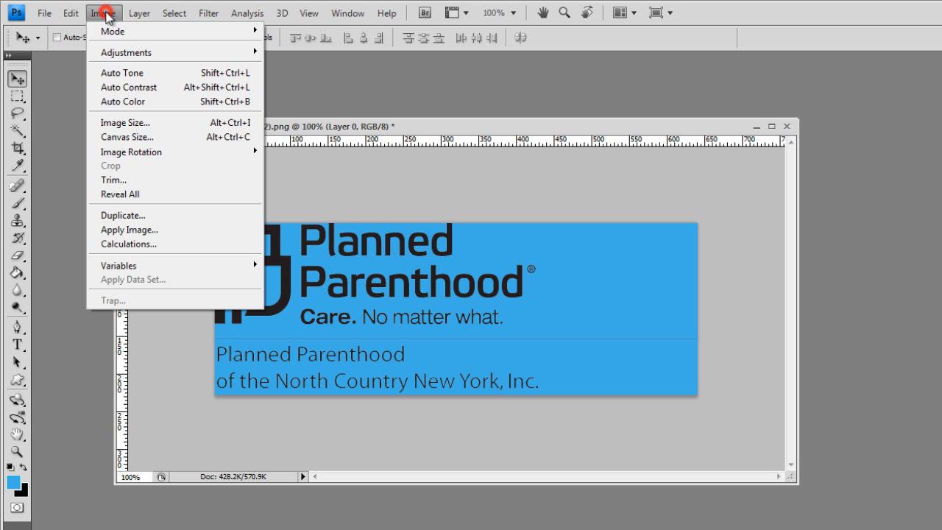
mouse_move(122, 72)
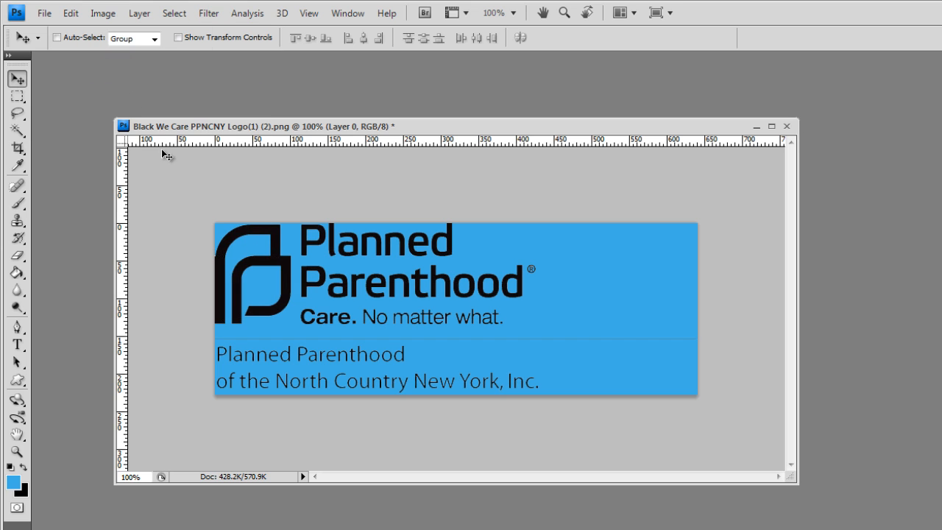
mouse_move(169, 165)
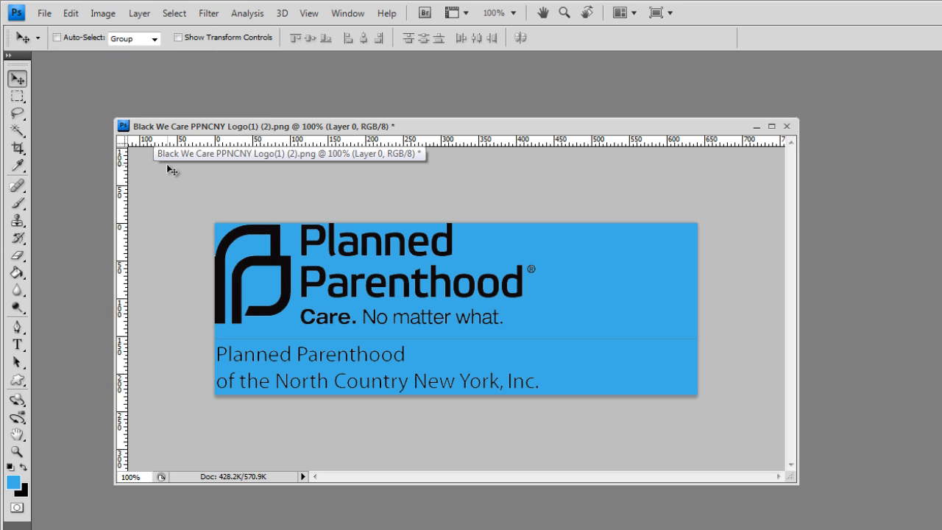
mouse_move(276, 257)
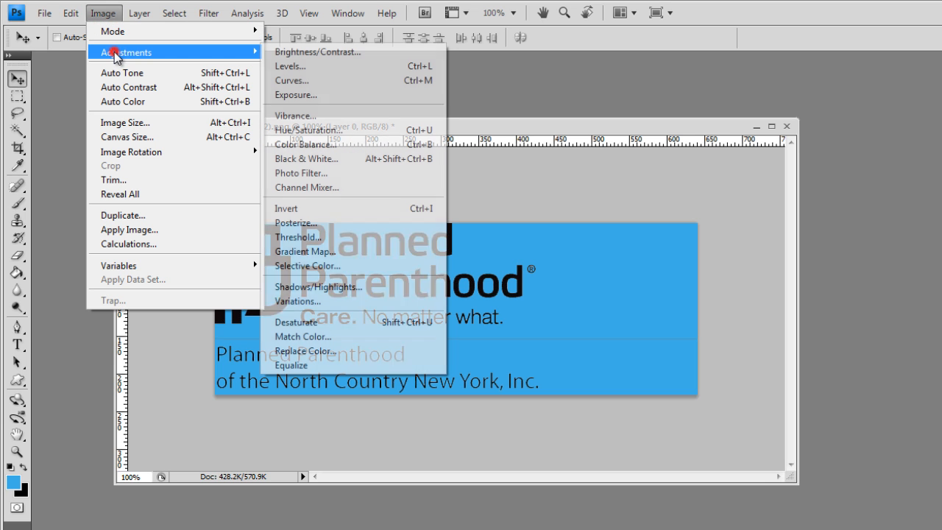
mouse_move(301, 214)
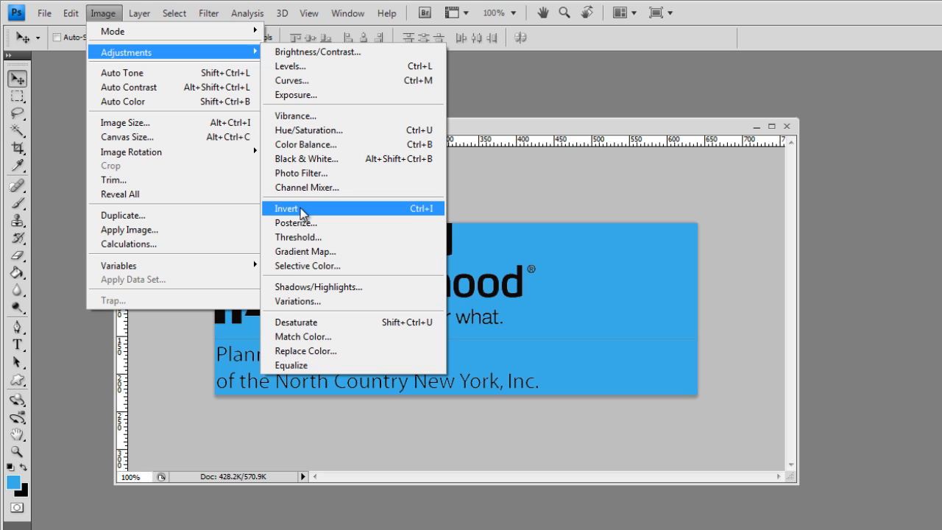
left_click(286, 209)
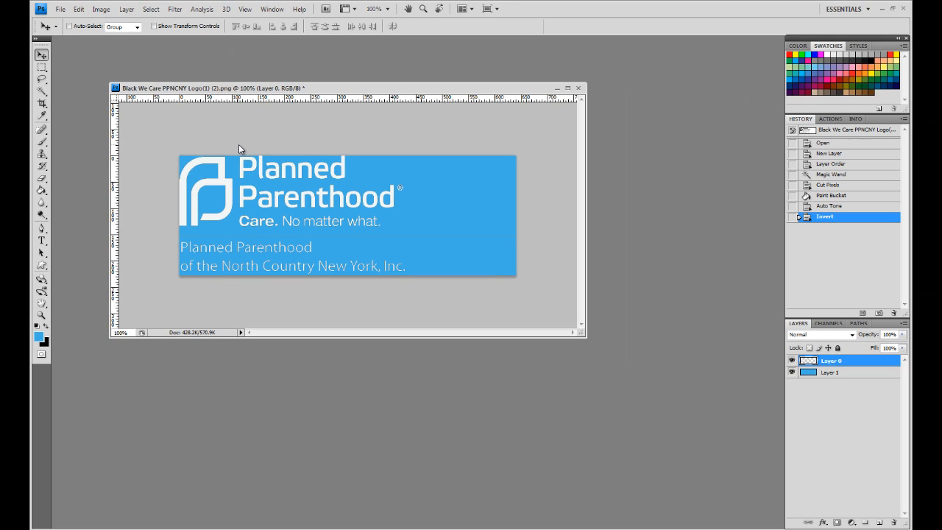
mouse_move(824, 207)
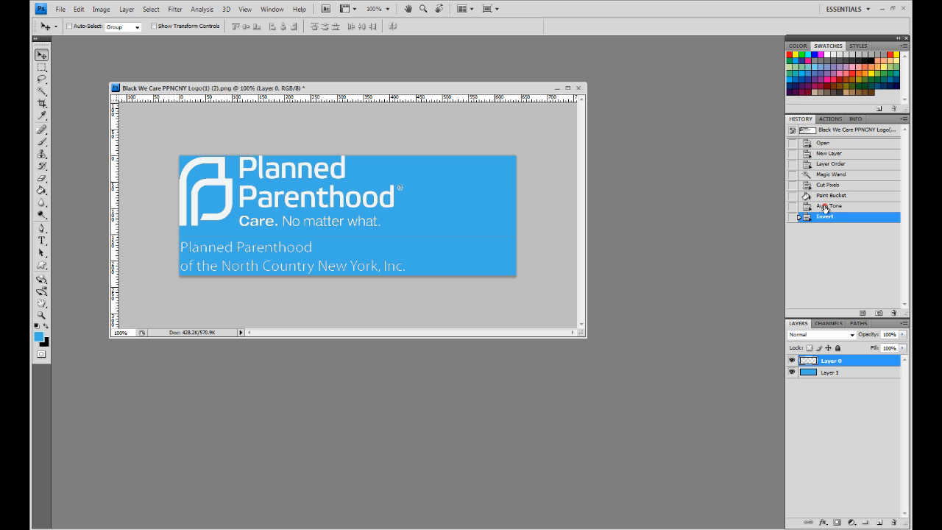
left_click(830, 206)
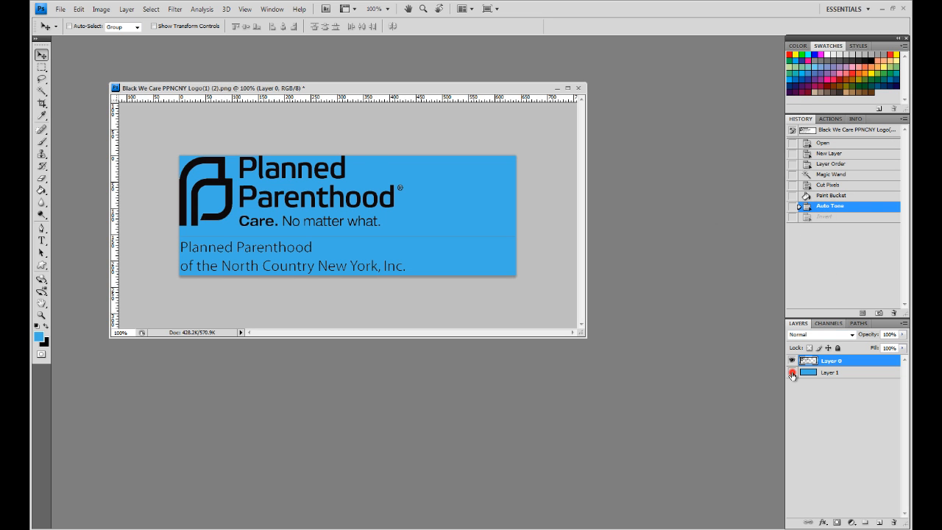
left_click(792, 372)
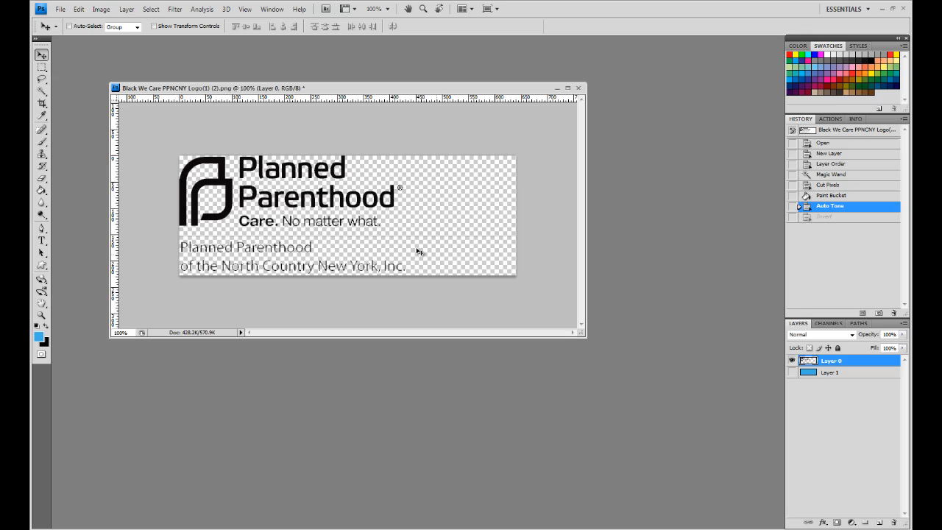
left_click(60, 9)
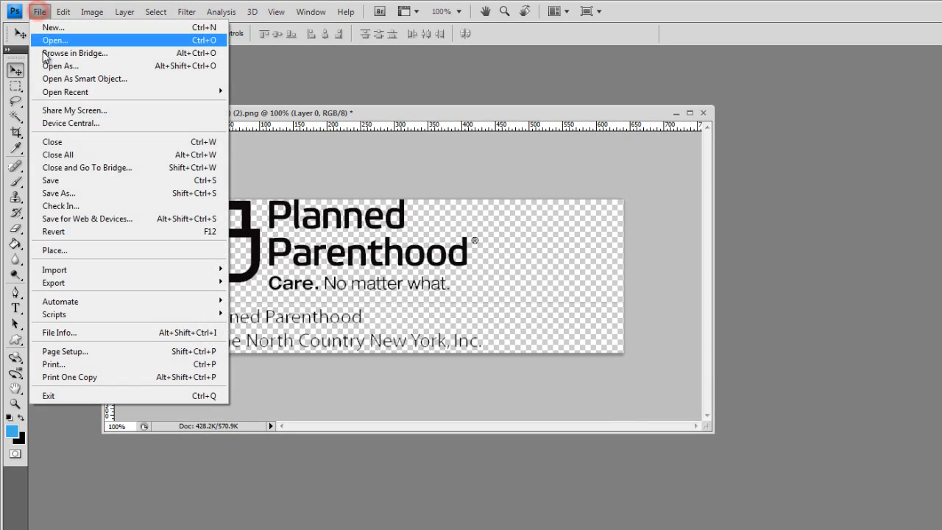
Save the image to the Desktop as test1.png in PNG format, Interlace None.
left_click(57, 193)
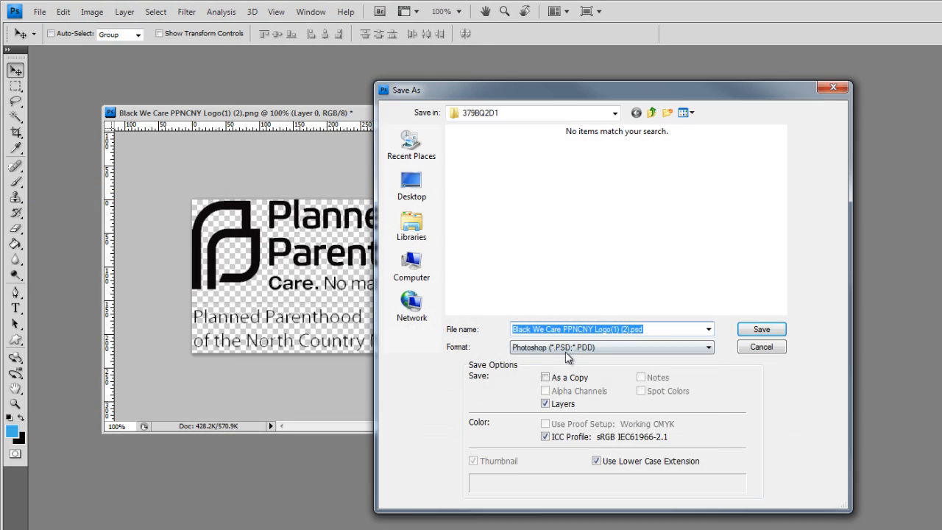
left_click(610, 347)
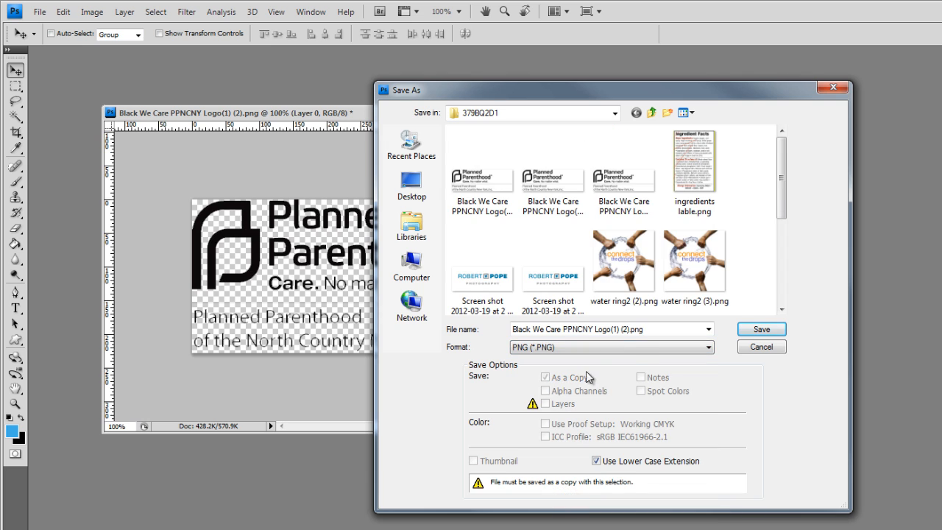
left_click(614, 112)
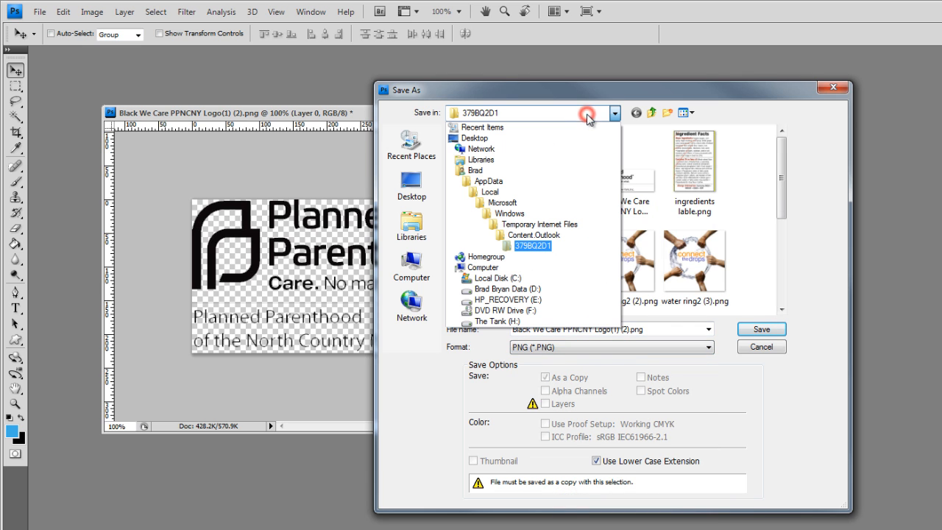
left_click(474, 137)
type("test1")
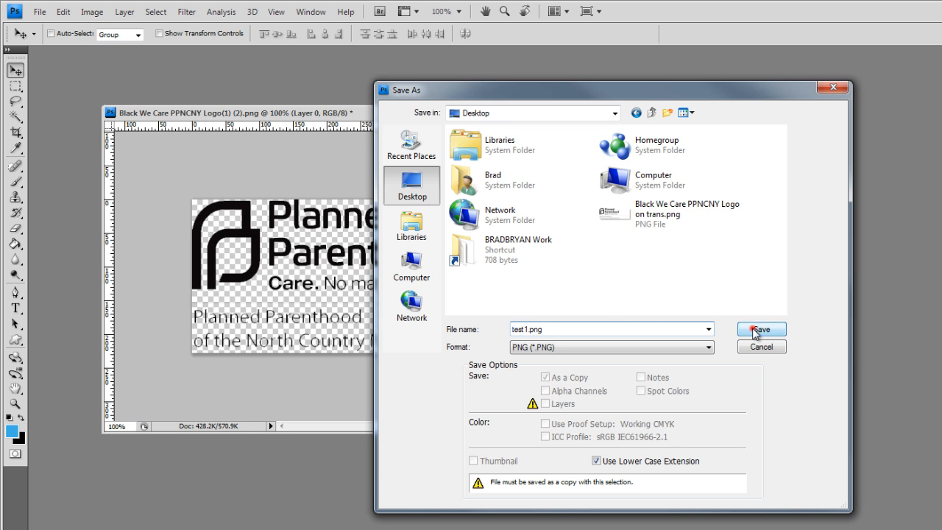
left_click(760, 328)
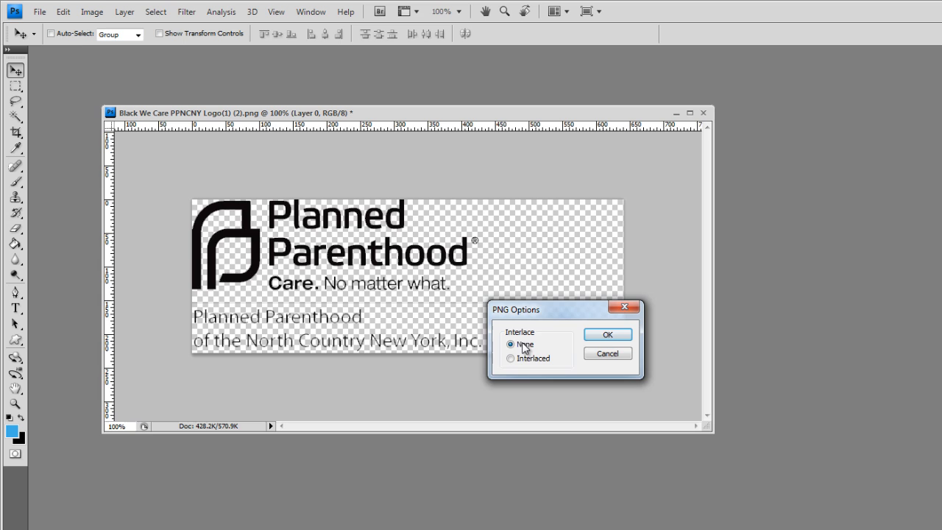
left_click(606, 334)
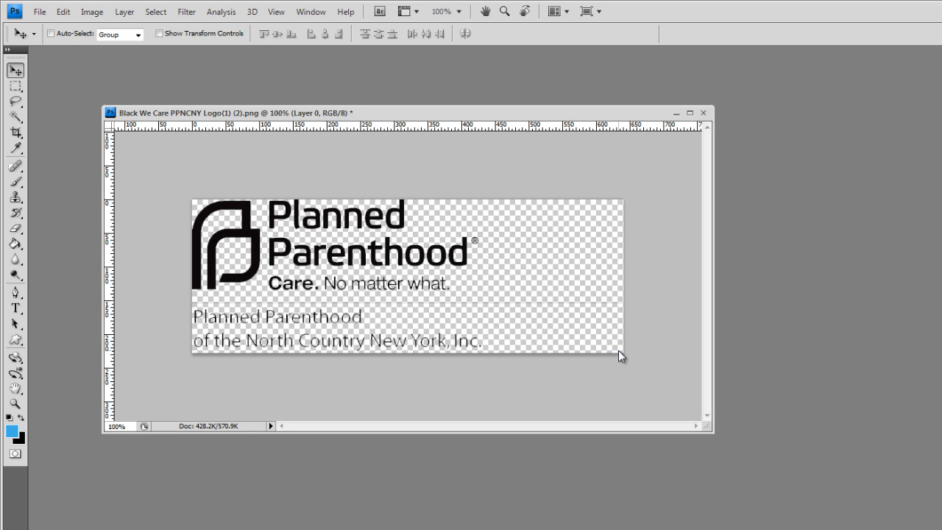
mouse_move(659, 397)
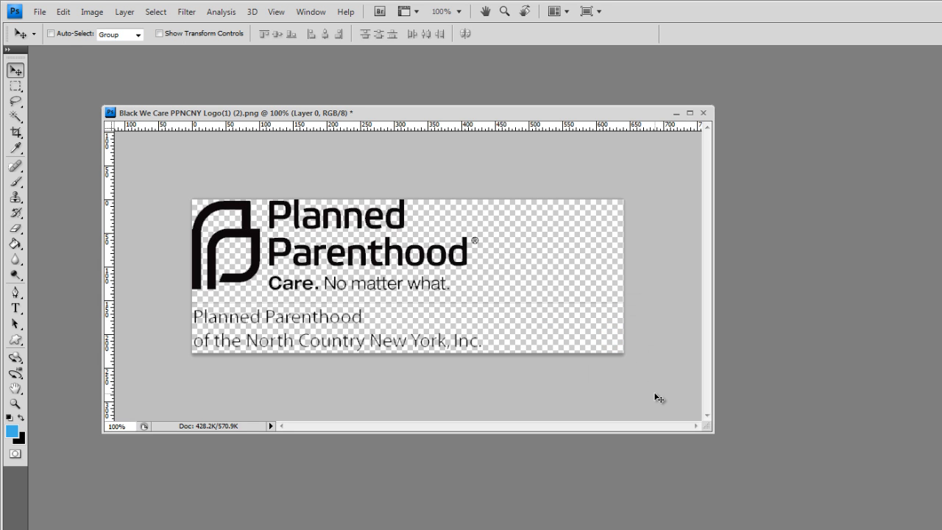